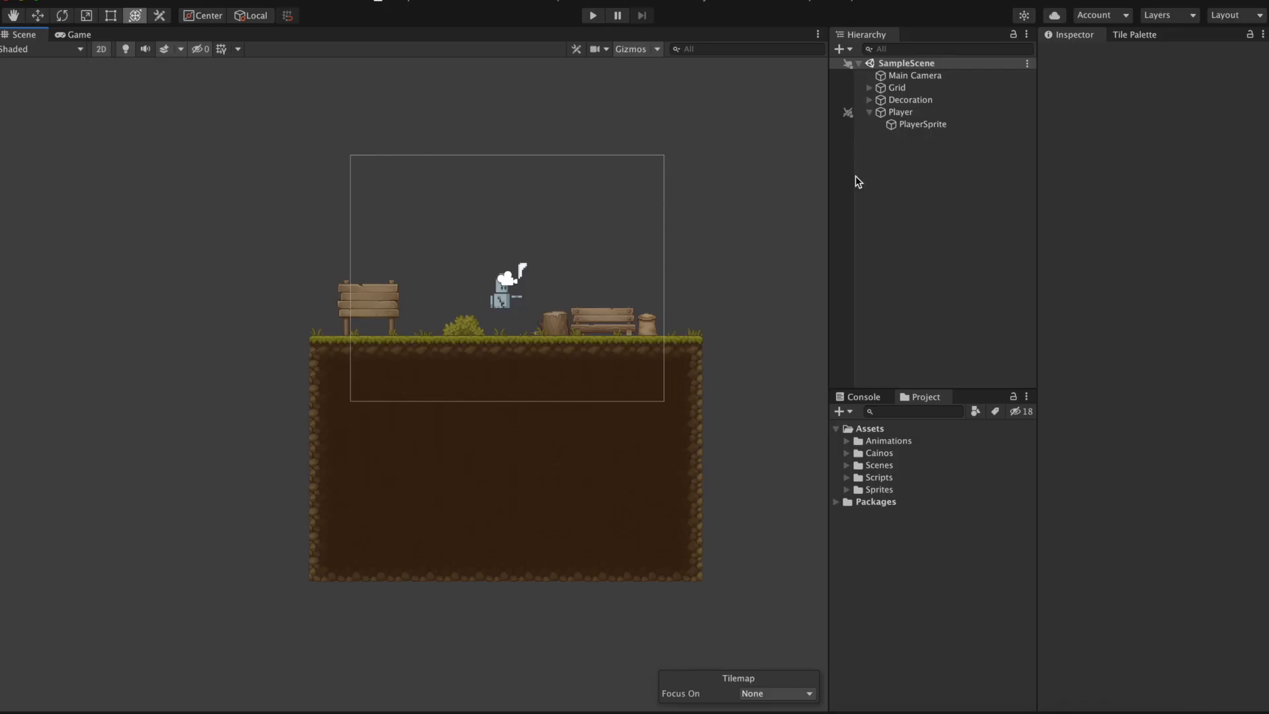
Stop play mode after inspecting the Grid object's settings.
click(896, 87)
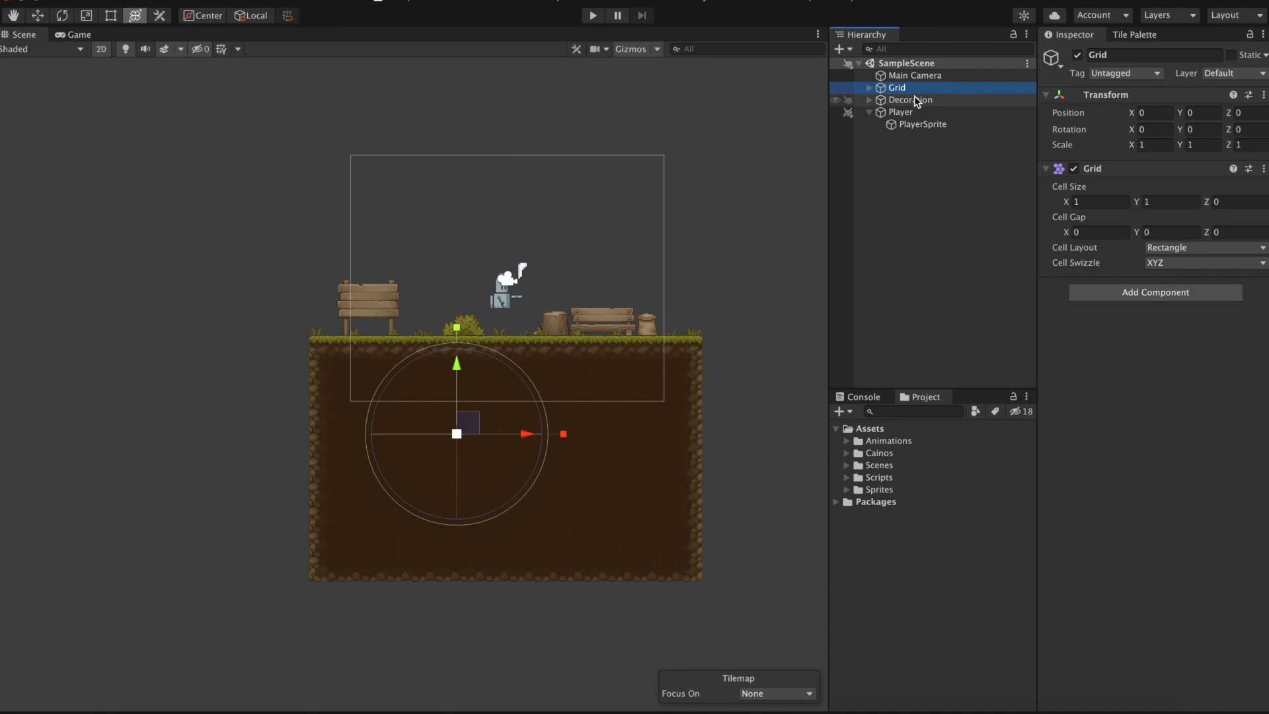
click(925, 153)
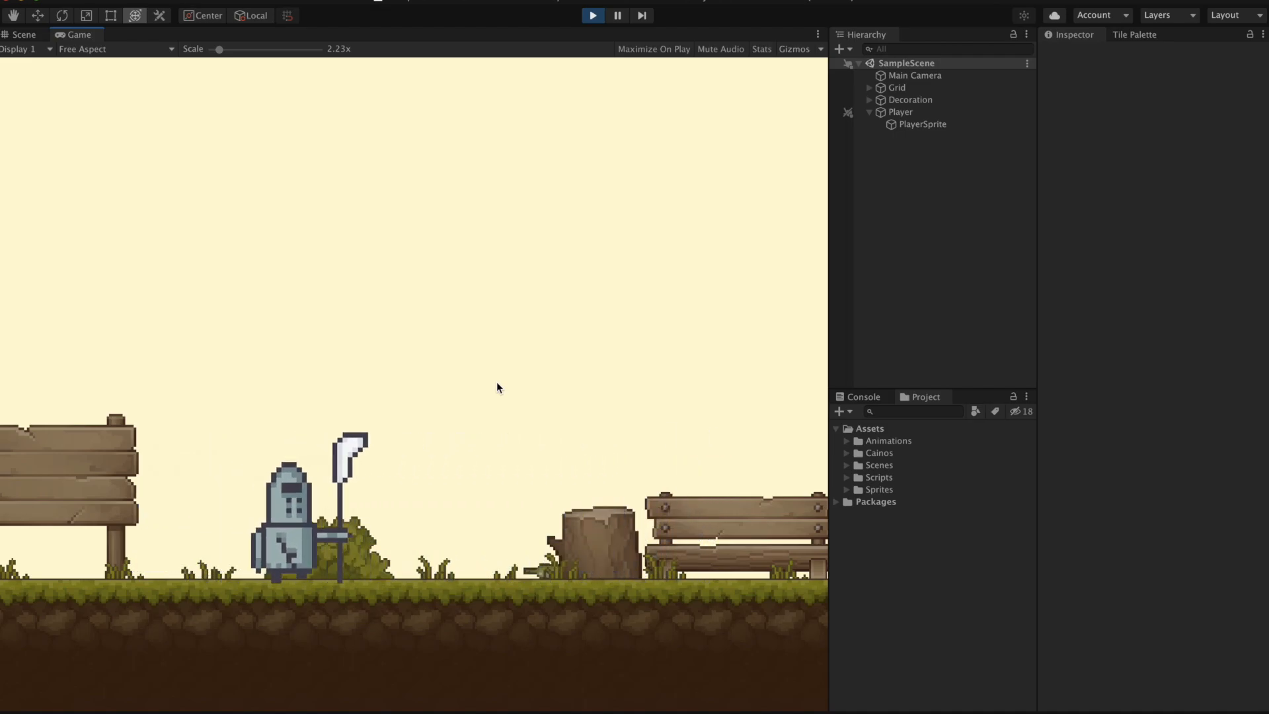
click(23, 34)
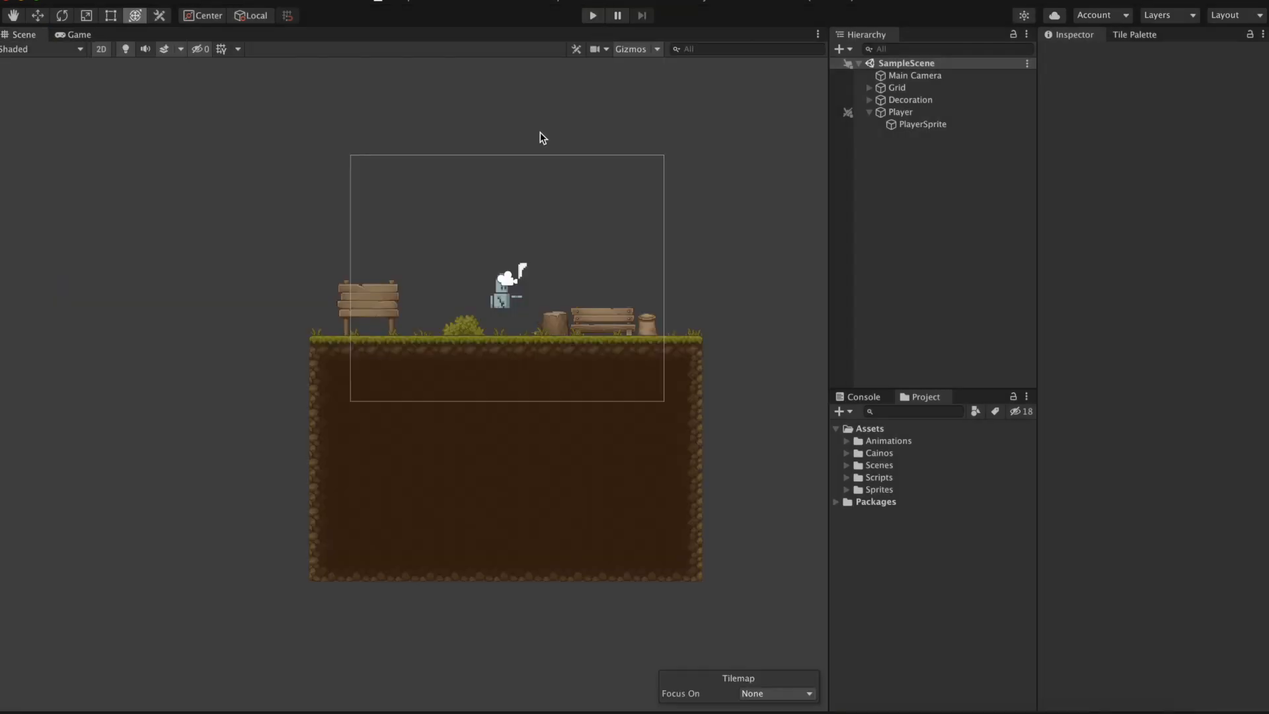
mouse_move(794, 178)
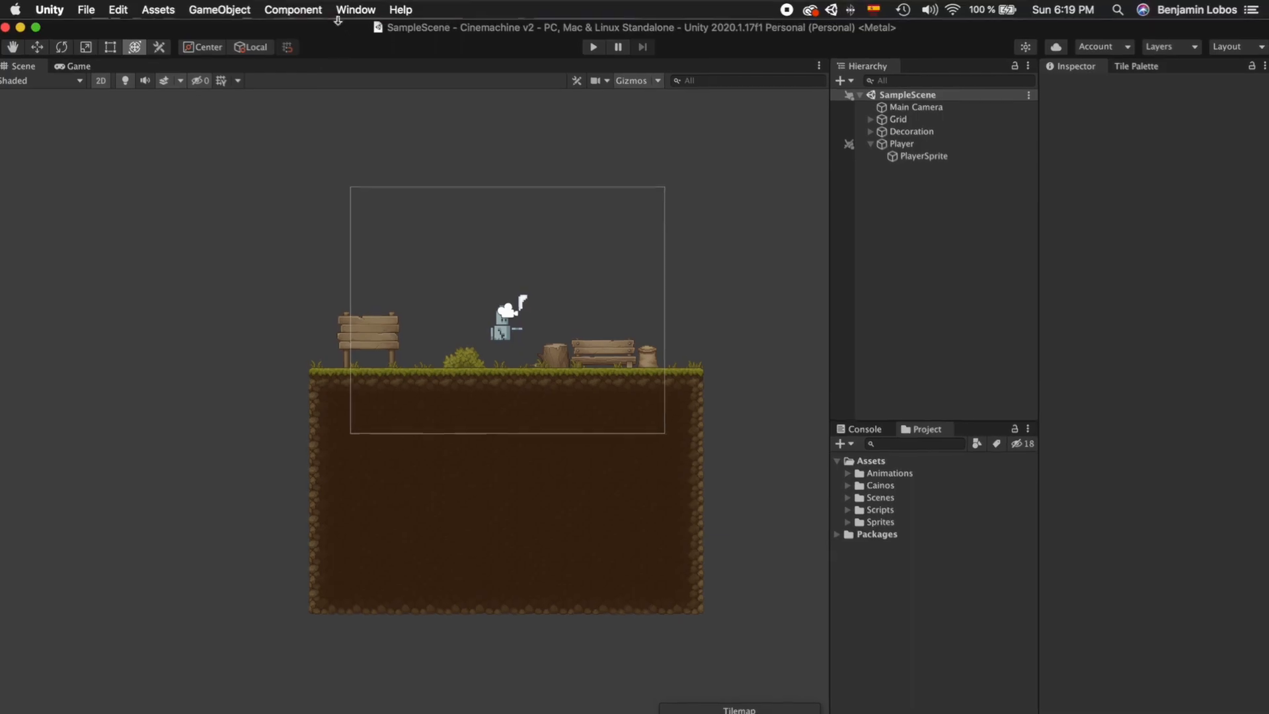
Show the Unity Registry packages in the Package Manager to find Cinemachine.
click(355, 10)
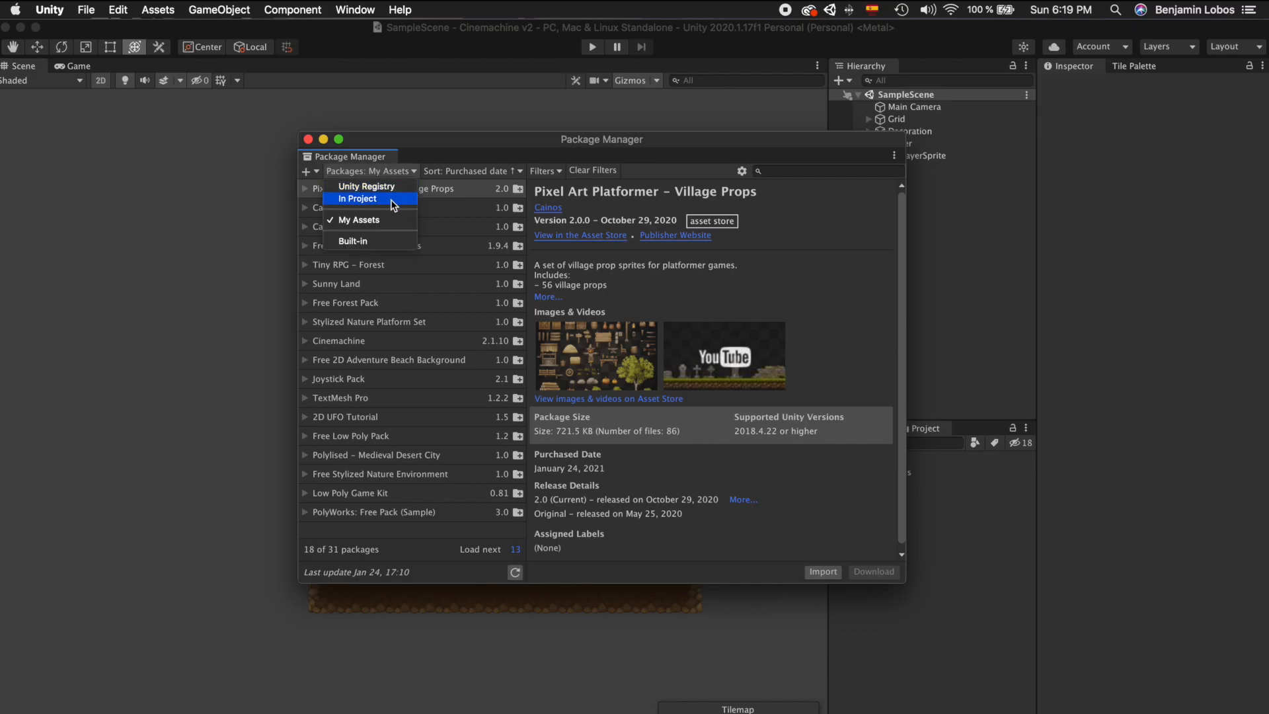
click(366, 186)
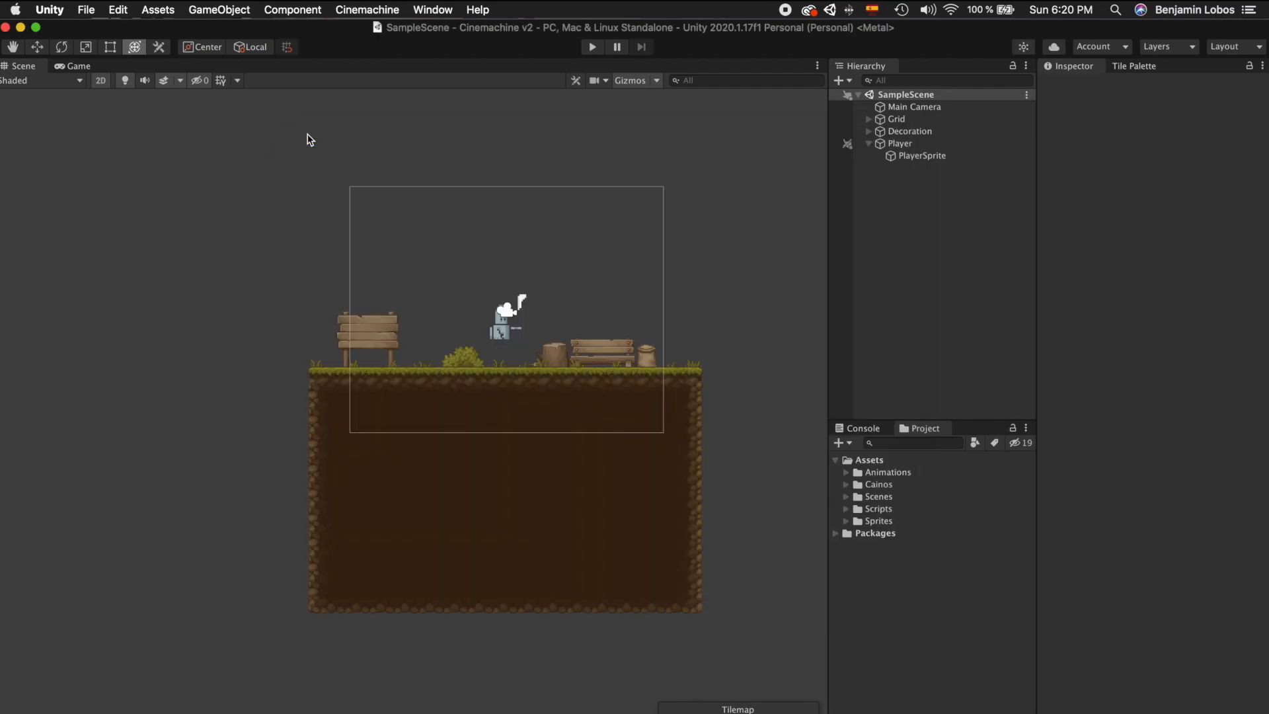
mouse_move(781, 248)
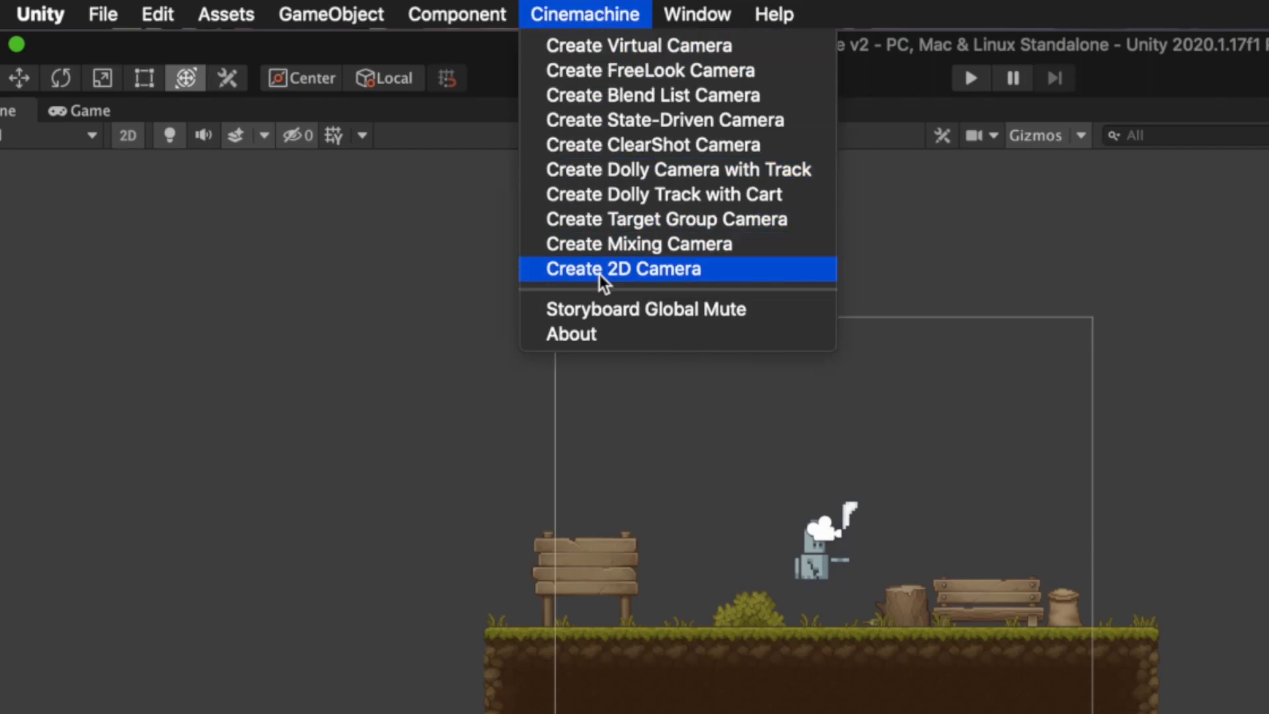
Create the 2D virtual camera CM vcam1 and check the Main Camera's CinemachineBrain.
click(623, 268)
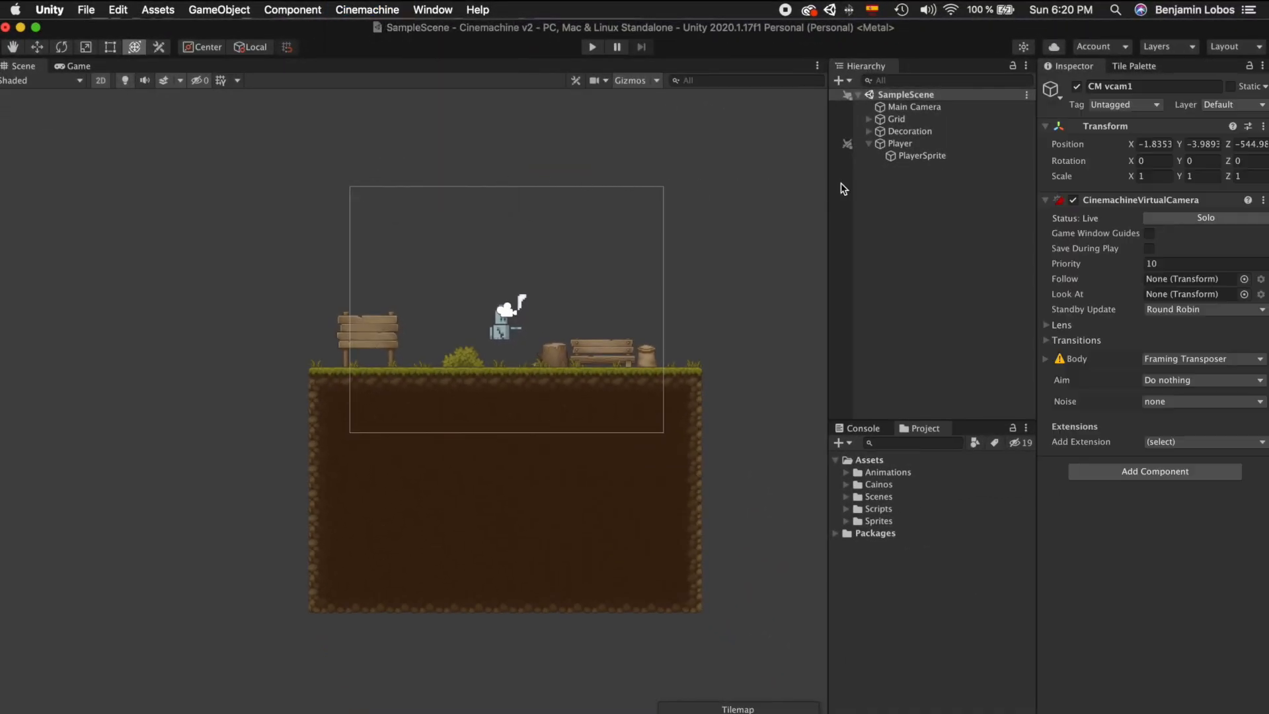
click(915, 105)
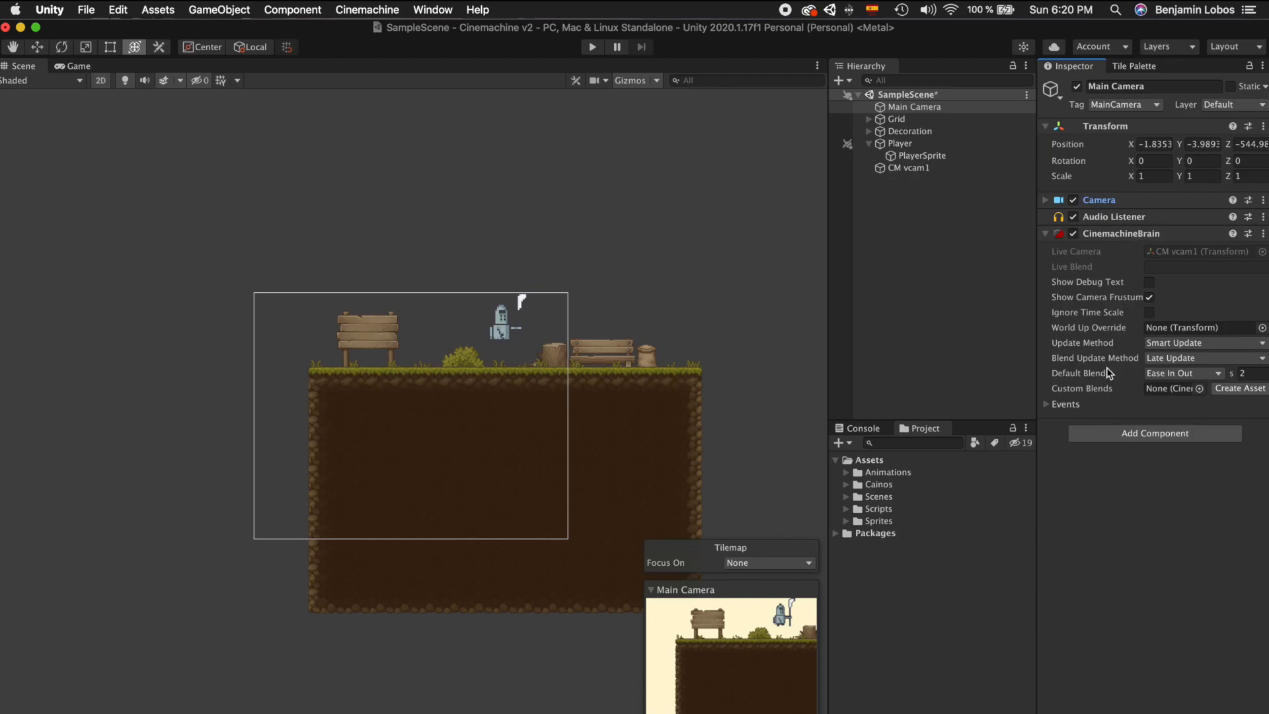
click(908, 168)
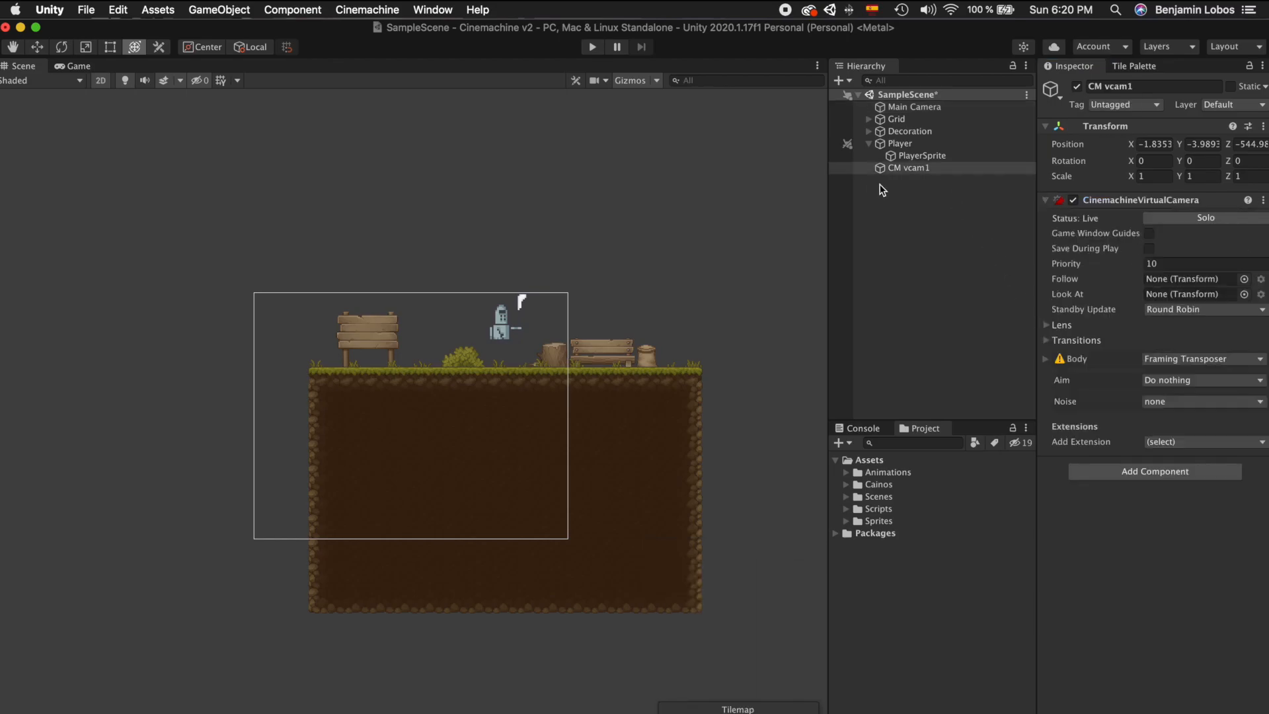
click(908, 168)
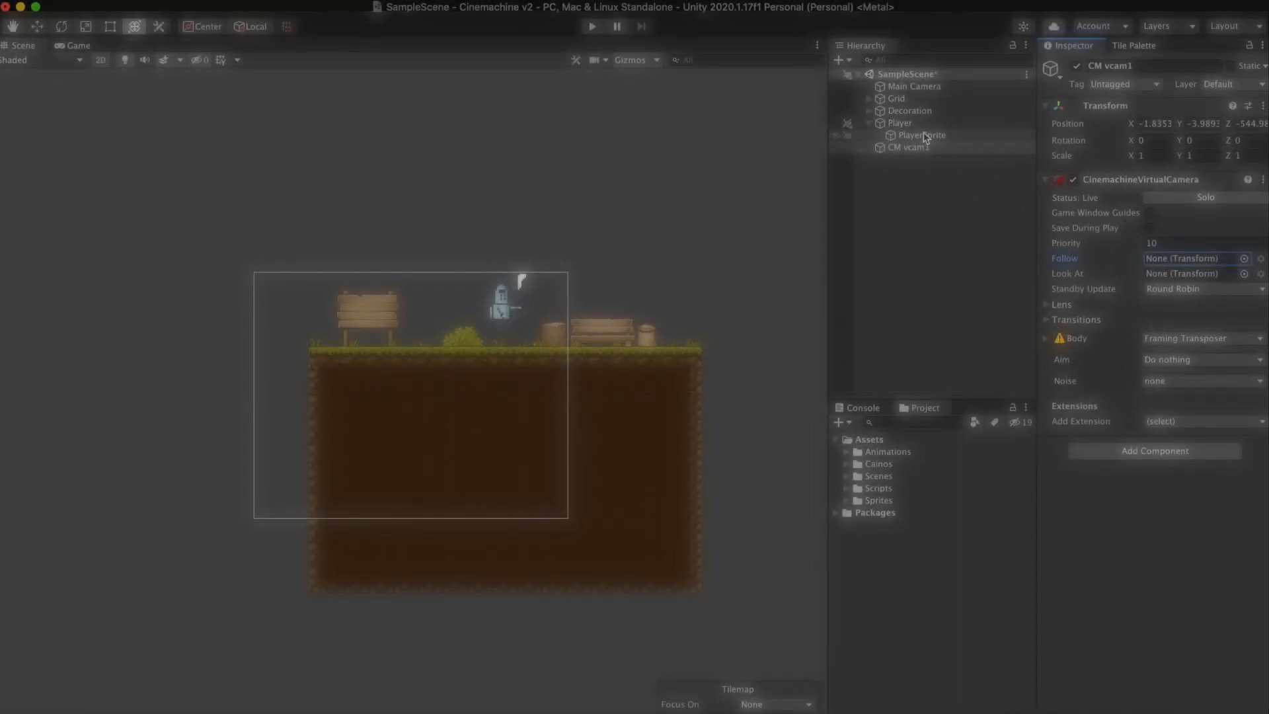
Set Player as CM vcam1's Follow target and expand its Transitions settings.
click(909, 147)
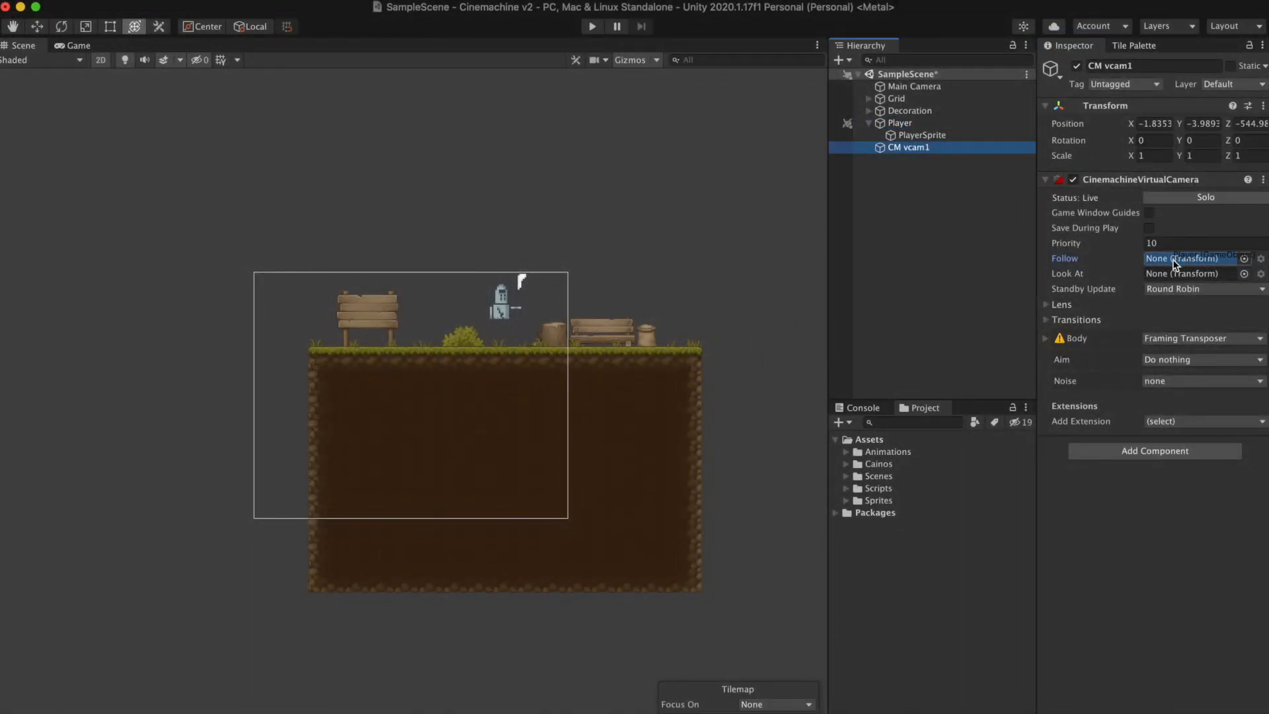
click(1189, 258)
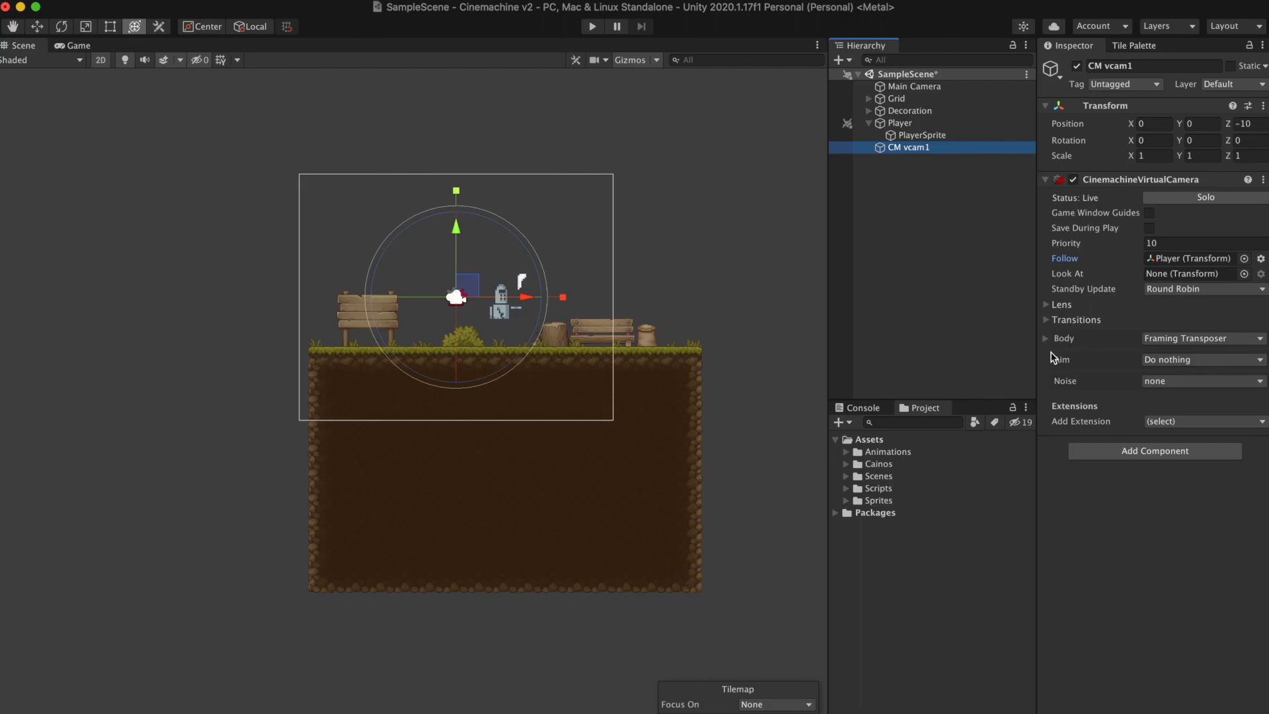
click(1061, 319)
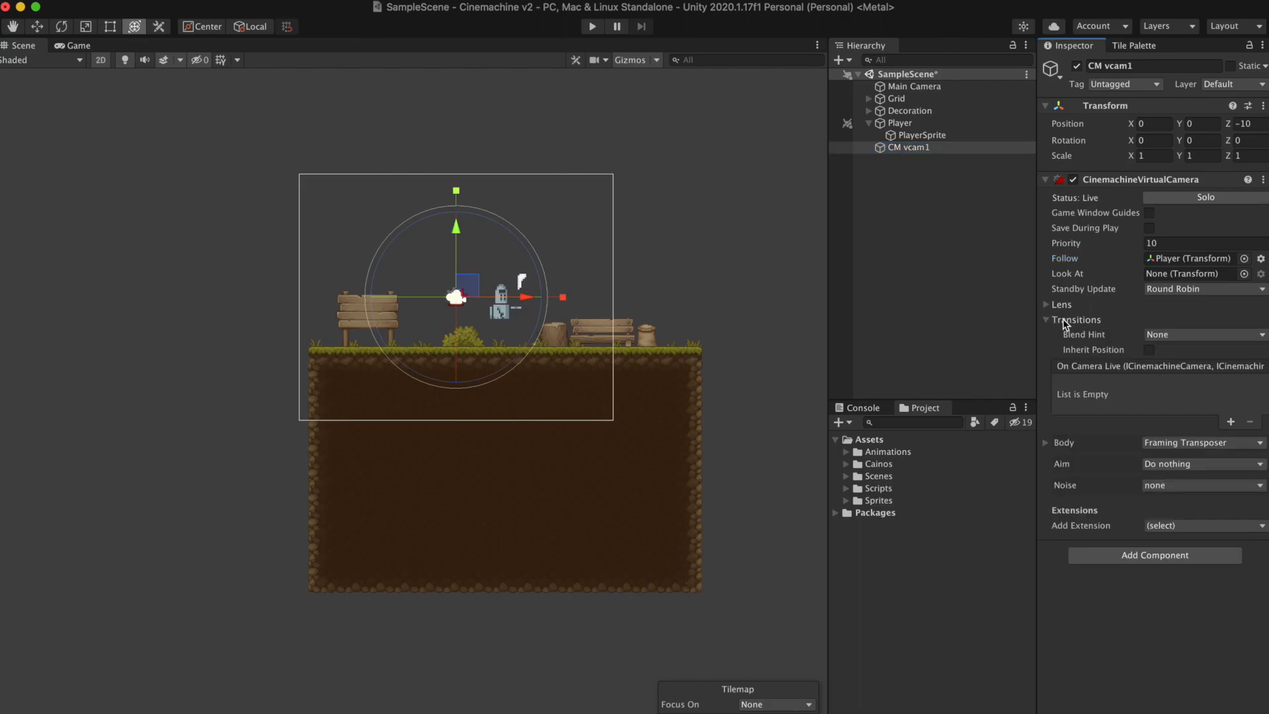
Play the scene and move the knight right to watch the camera follow.
click(592, 26)
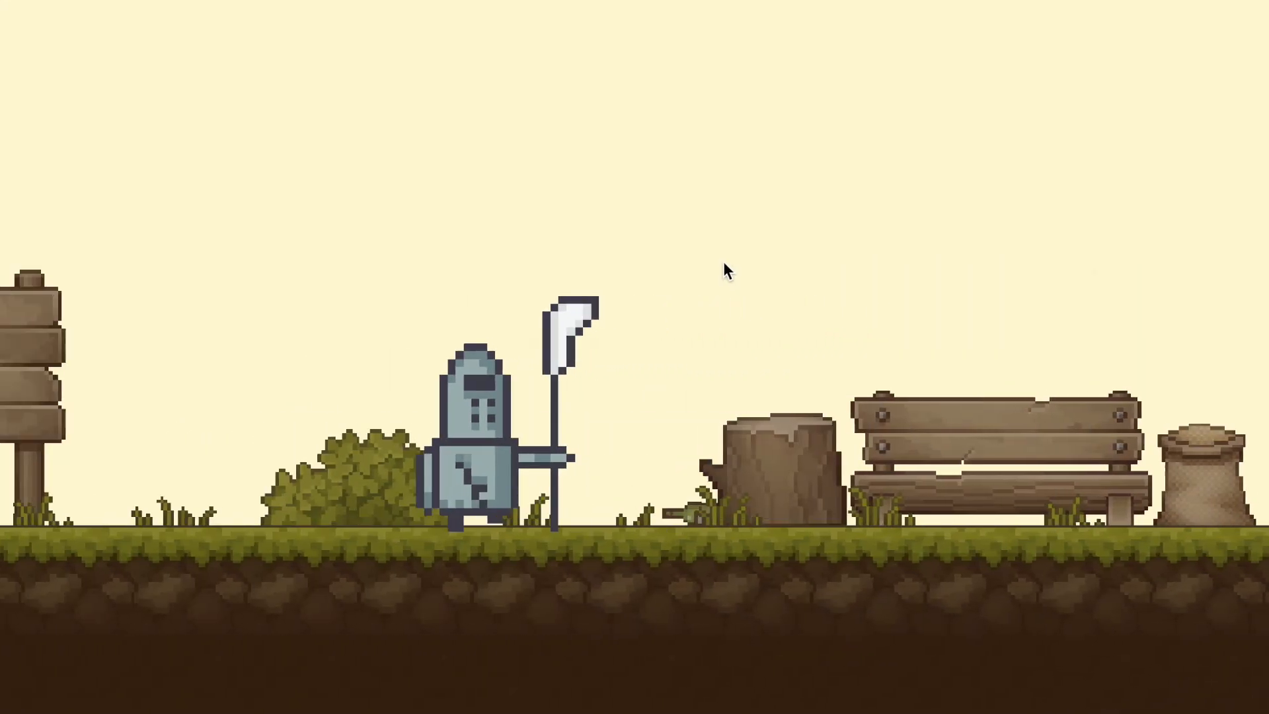
key(Right)
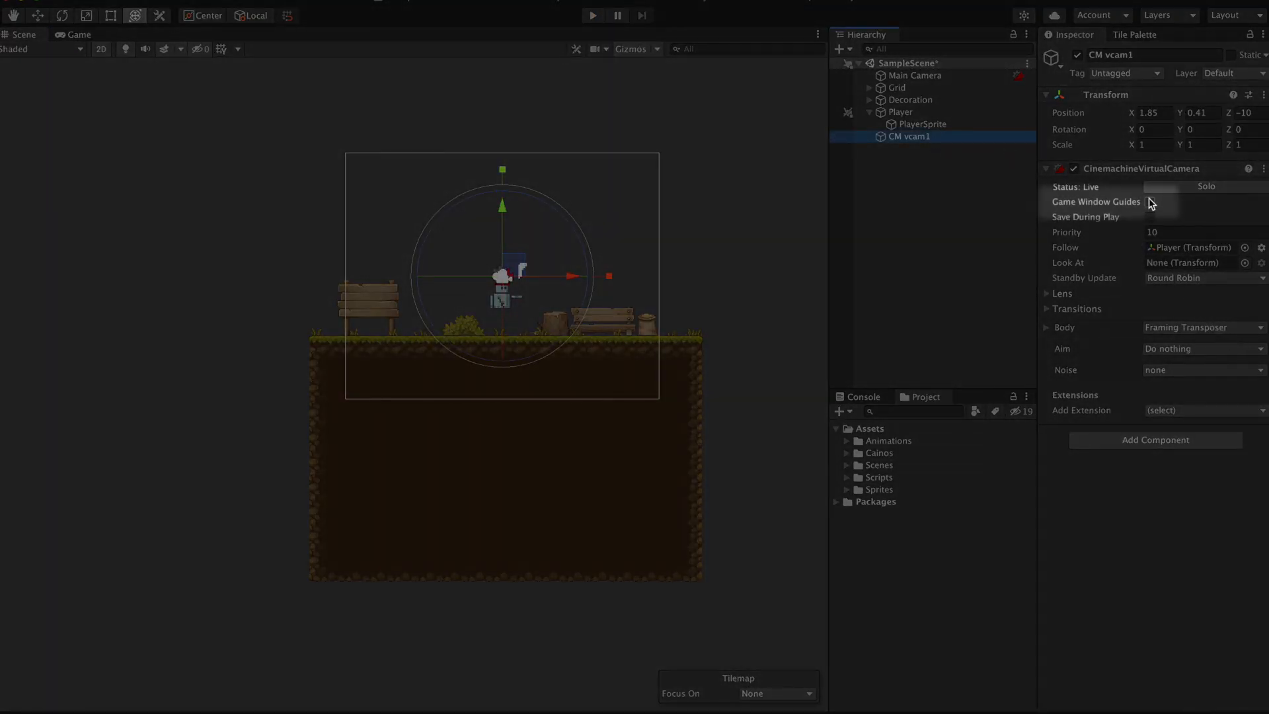
click(1149, 201)
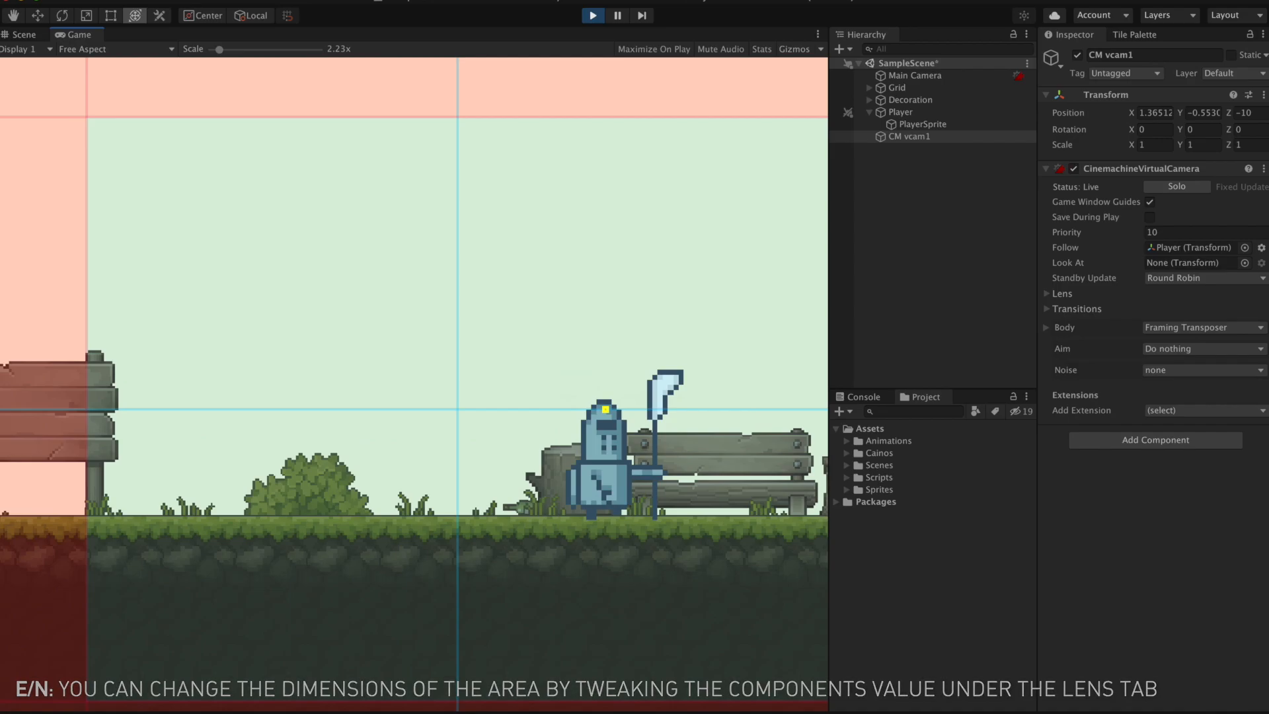
click(19, 34)
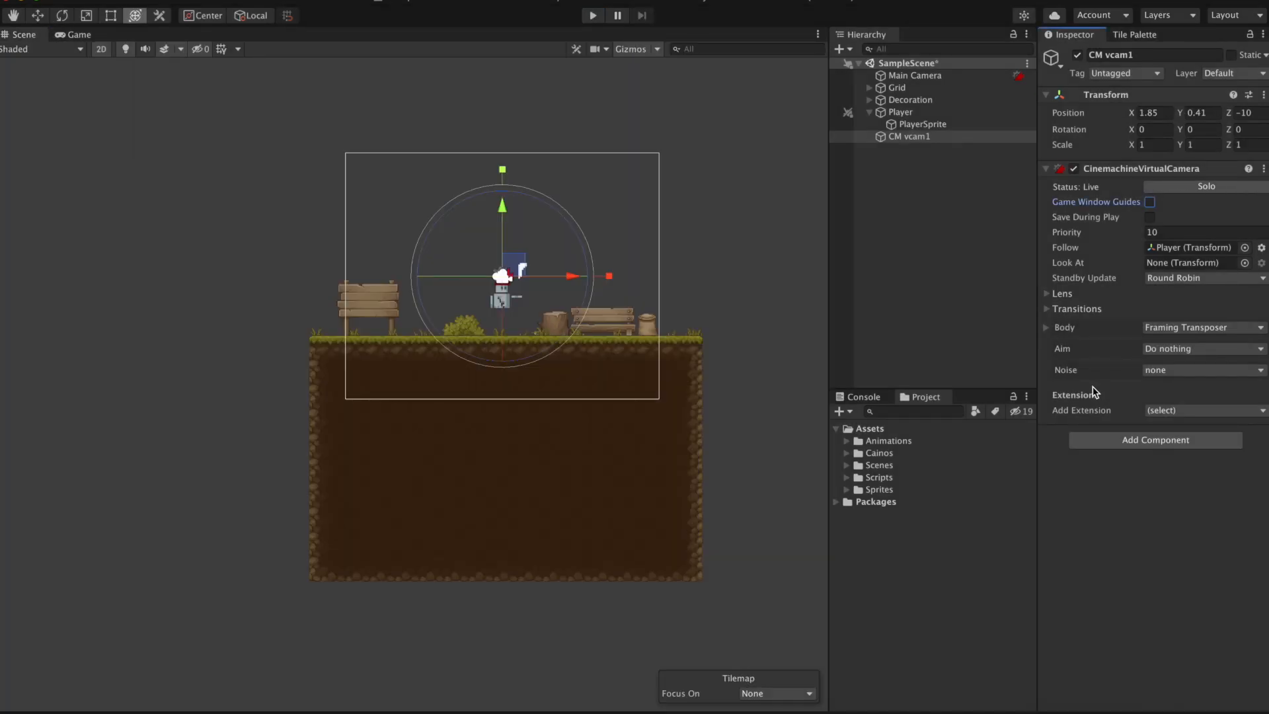
click(917, 76)
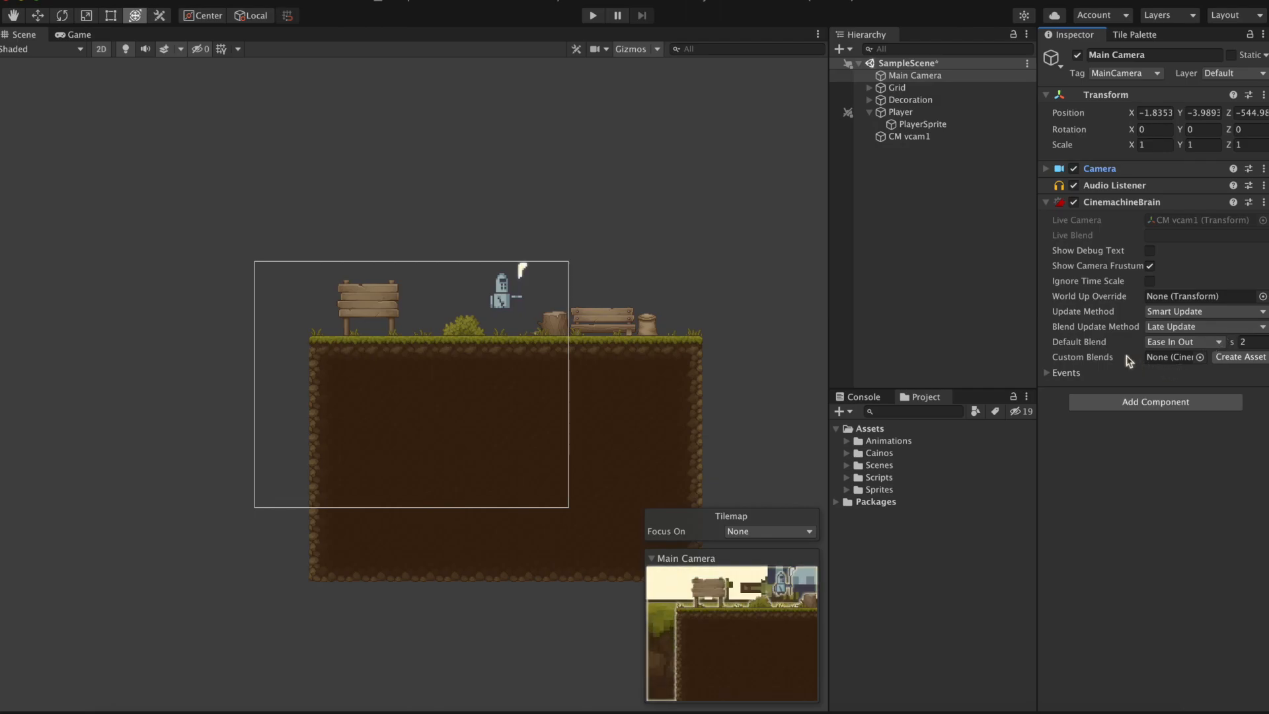
click(592, 15)
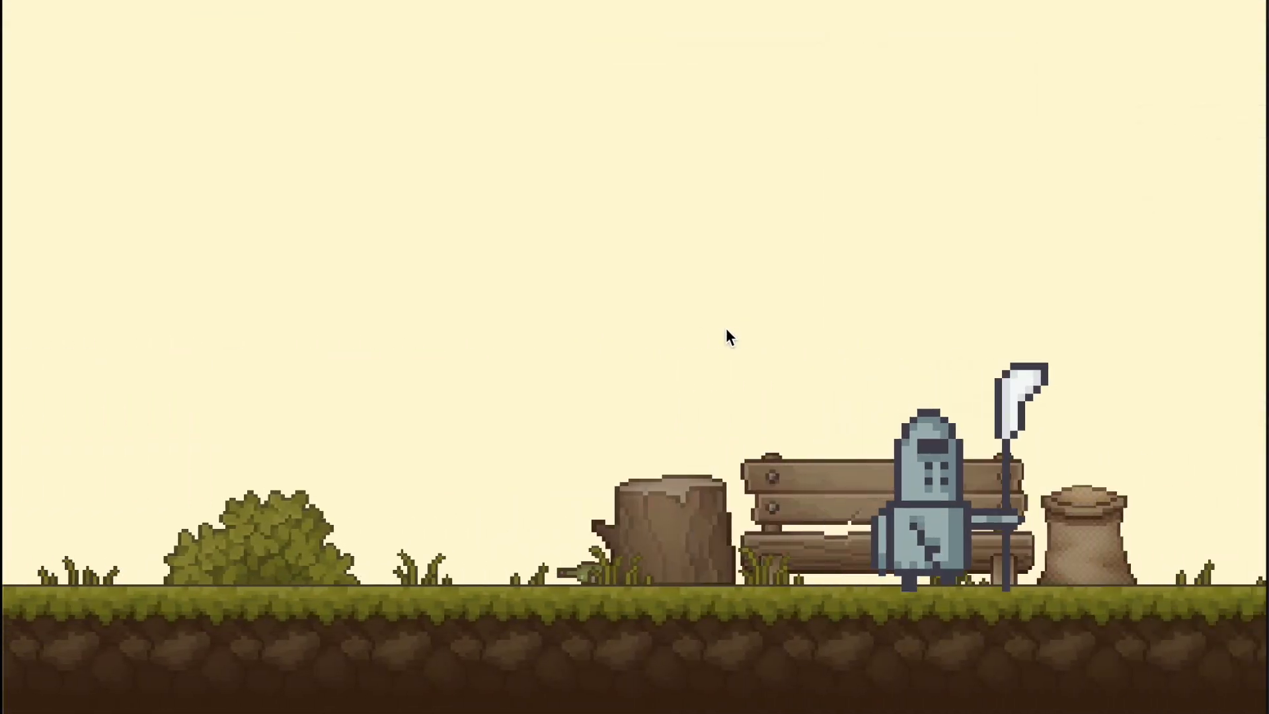
scroll(right, 3)
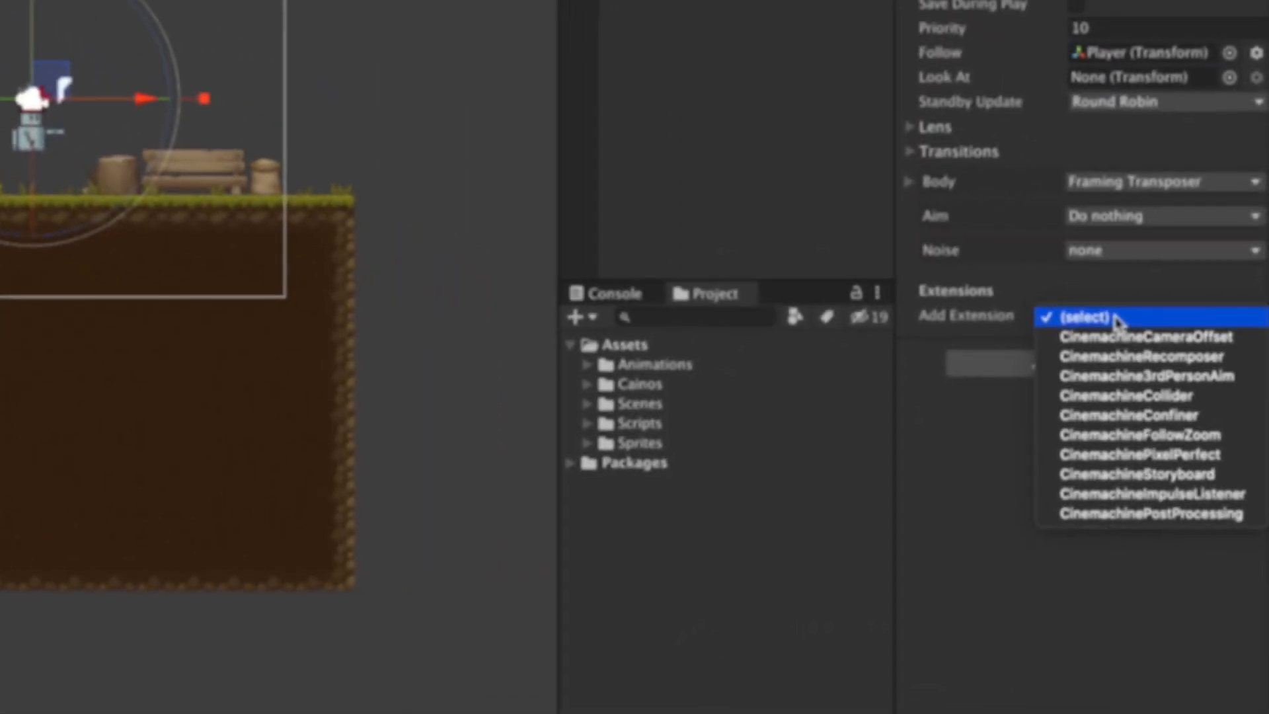
mouse_move(1117, 385)
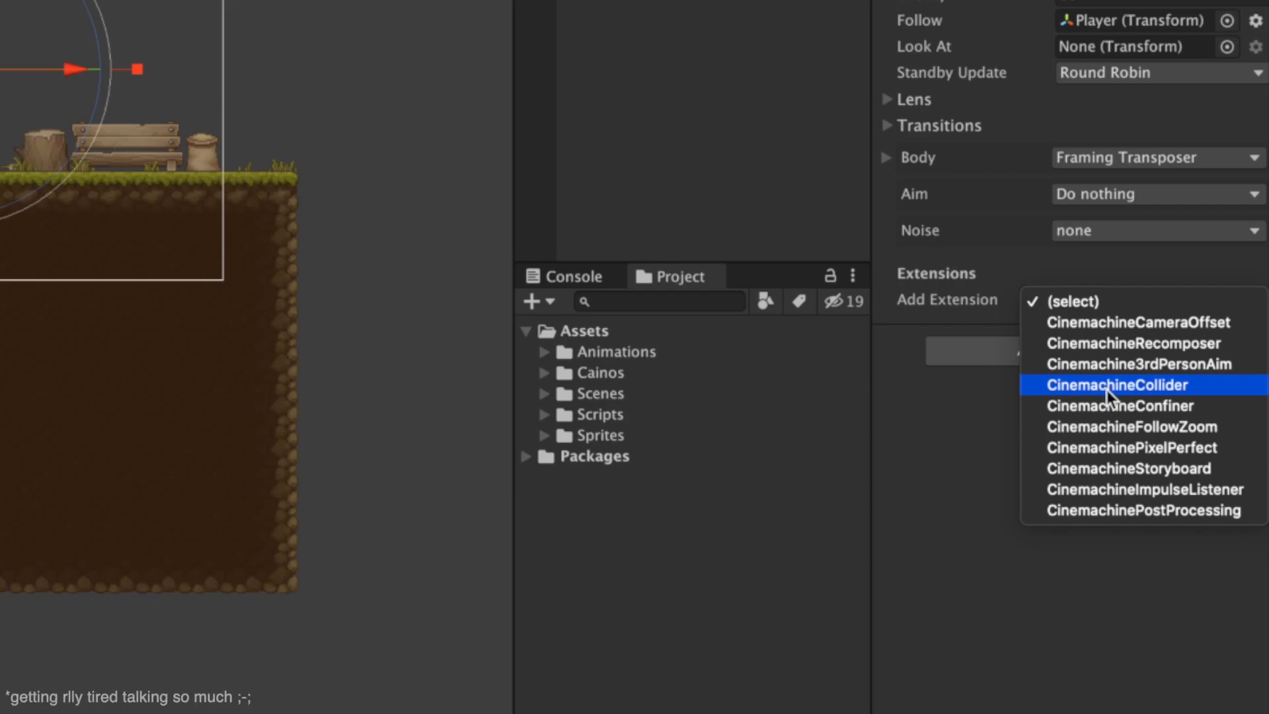
Add the CinemachineConfiner extension to CM vcam1.
click(1119, 406)
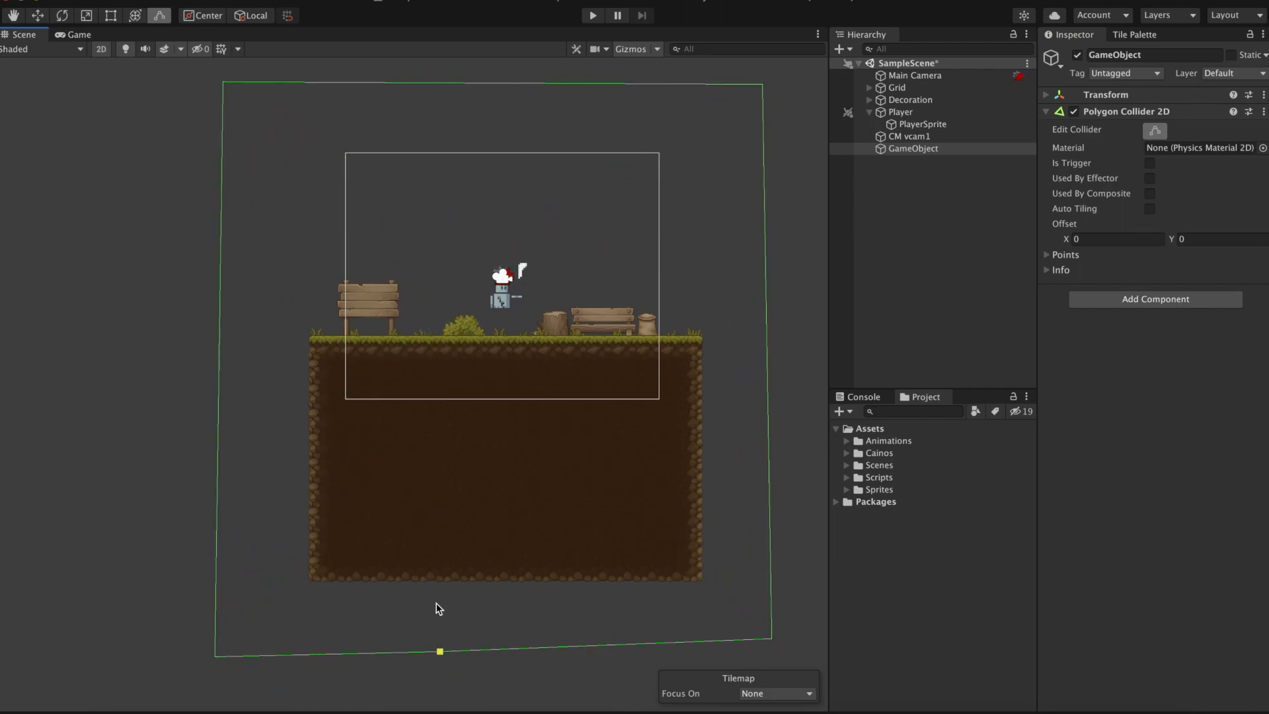
Make the GameObject's Polygon Collider 2D a trigger, finish editing it, and reselect CM vcam1.
click(1148, 163)
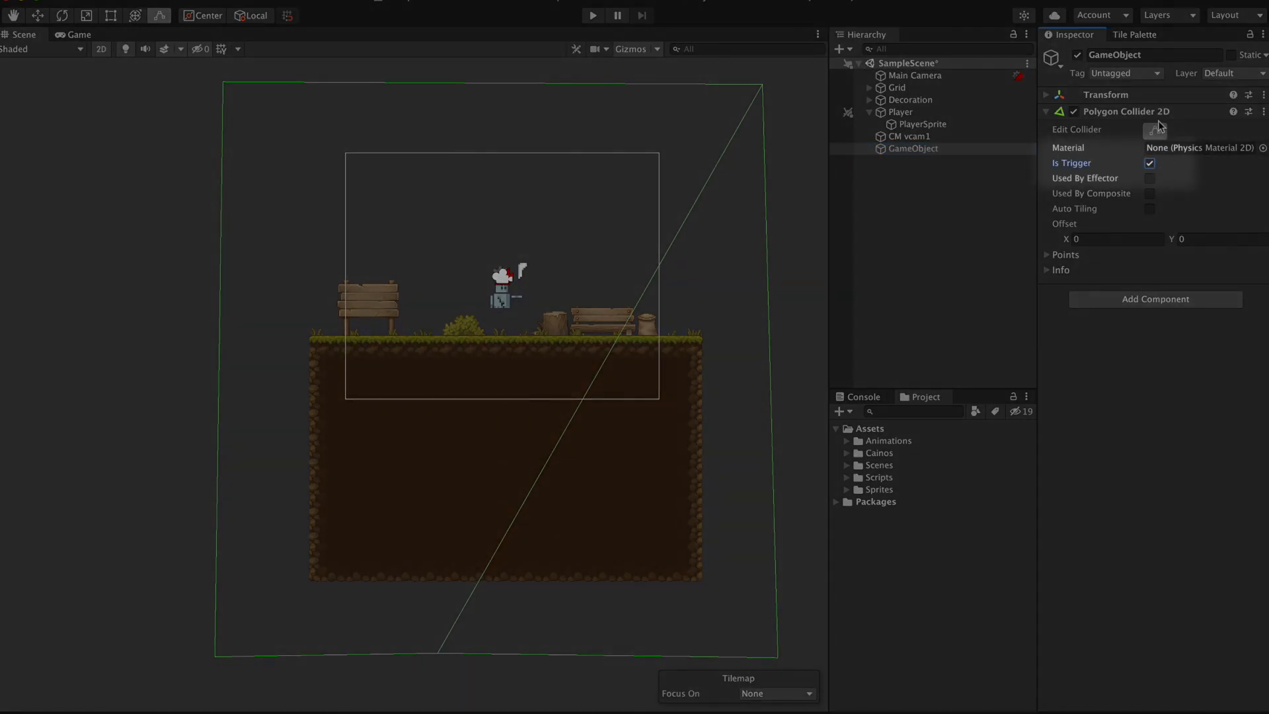
click(1047, 111)
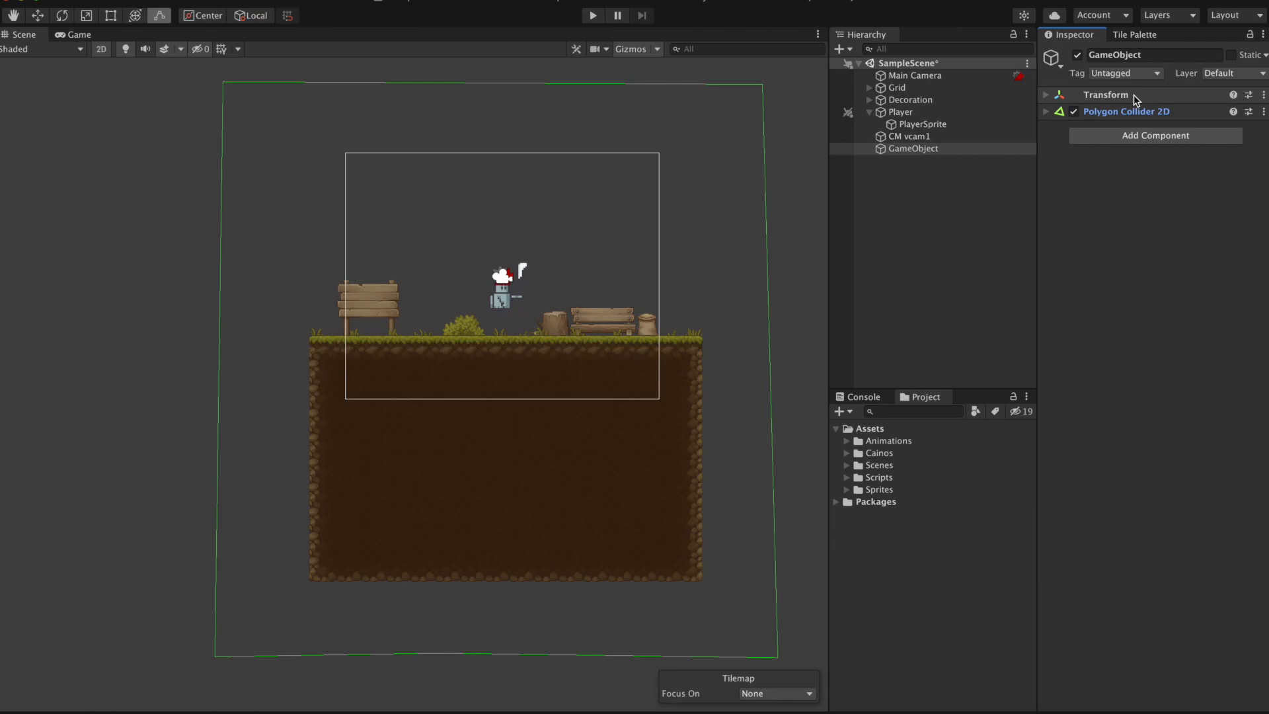
click(909, 136)
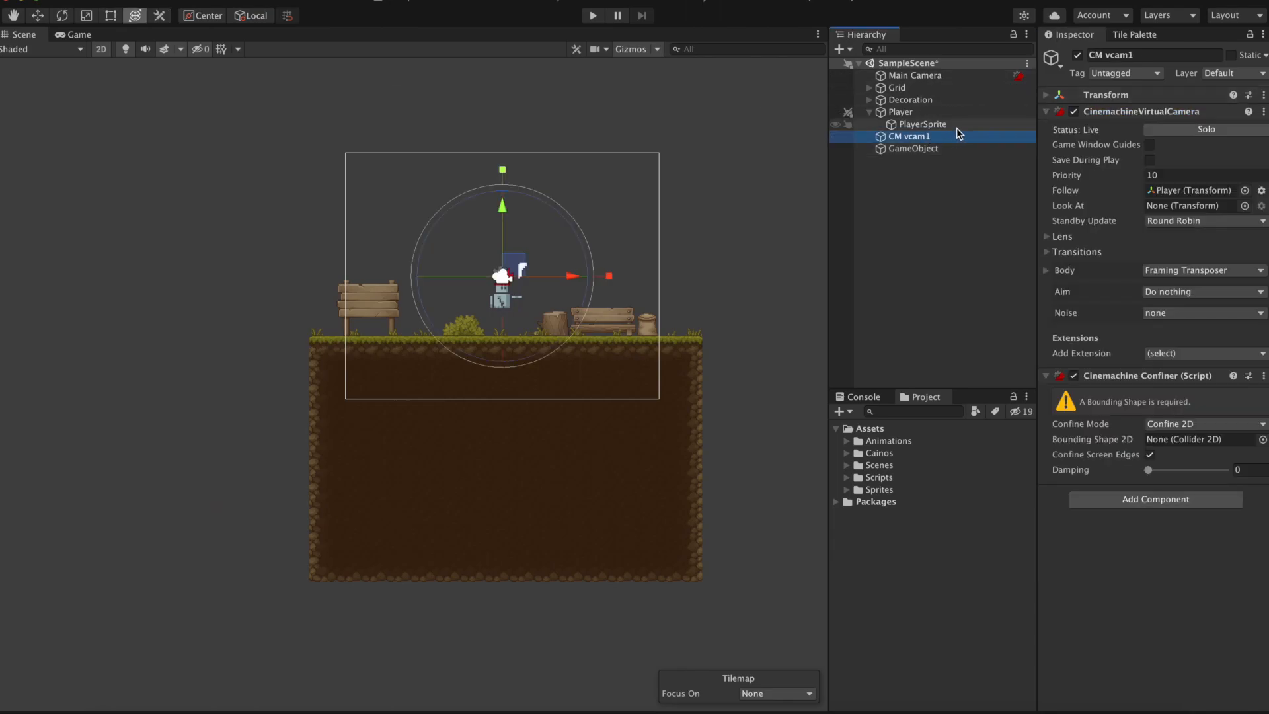
Assign the GameObject as the confiner's Bounding Shape 2D and play the scene.
click(1197, 439)
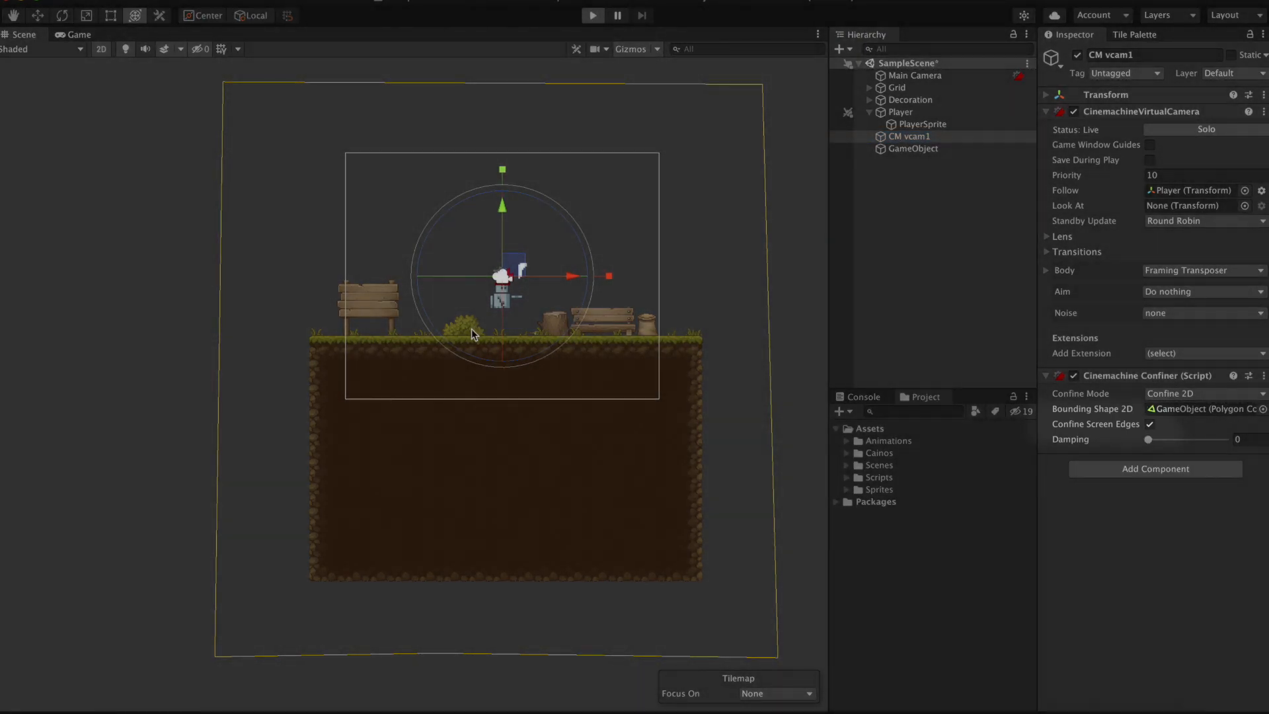
mouse_move(601, 373)
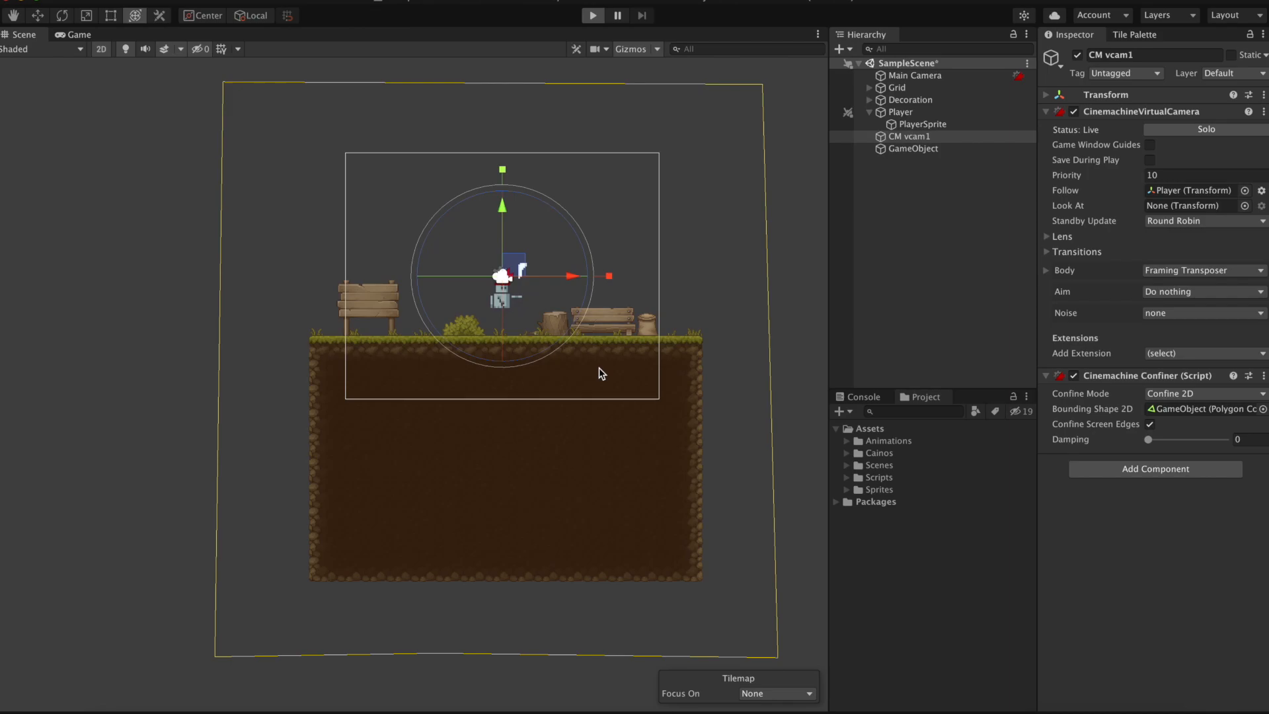
click(592, 14)
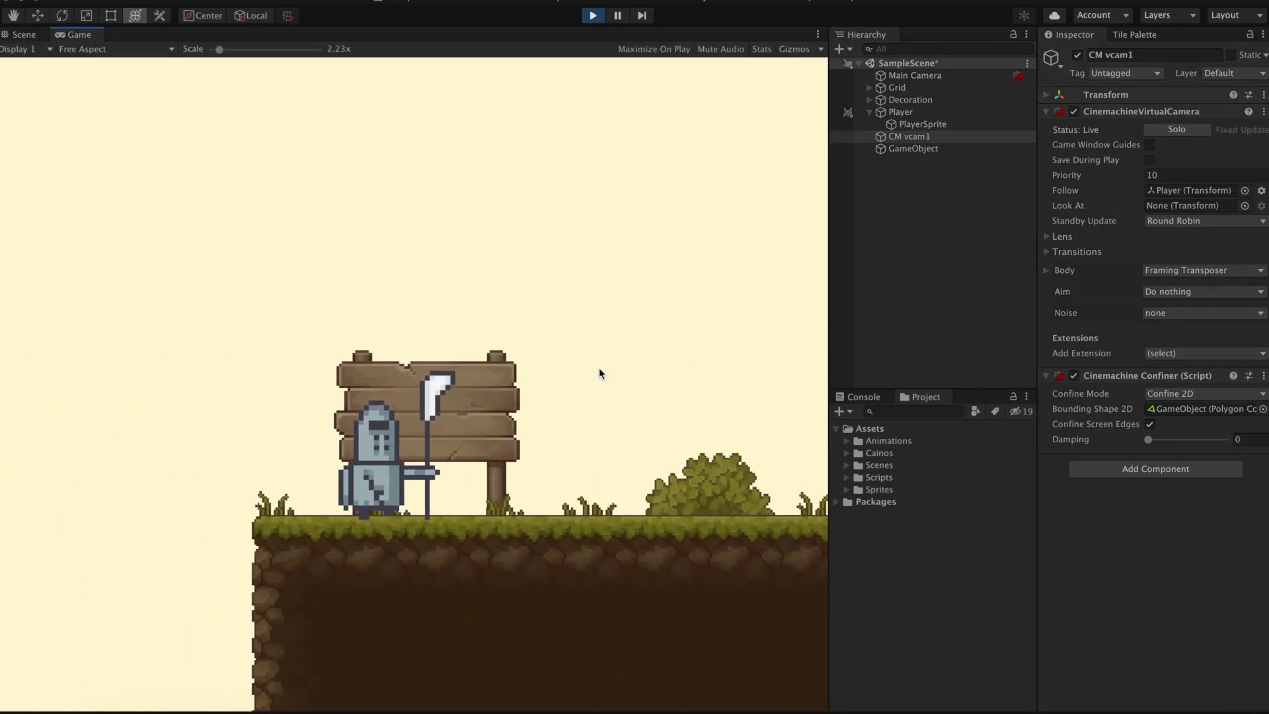
click(592, 15)
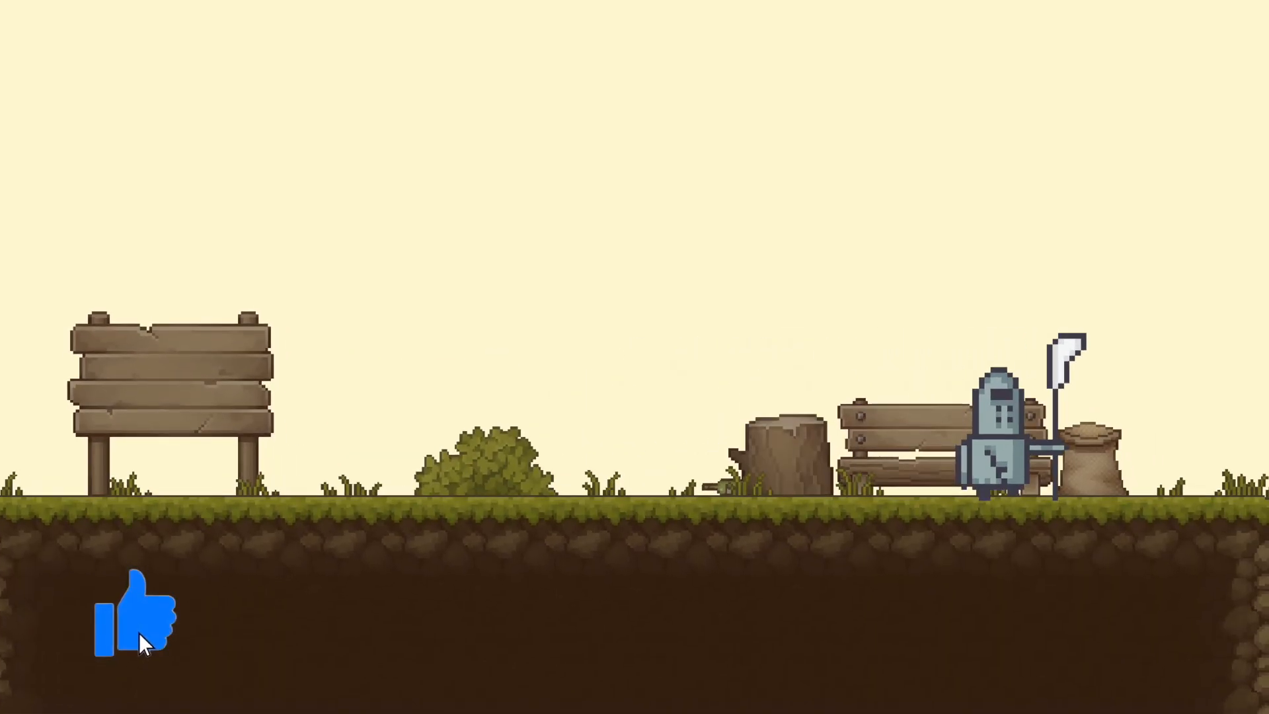
click(134, 610)
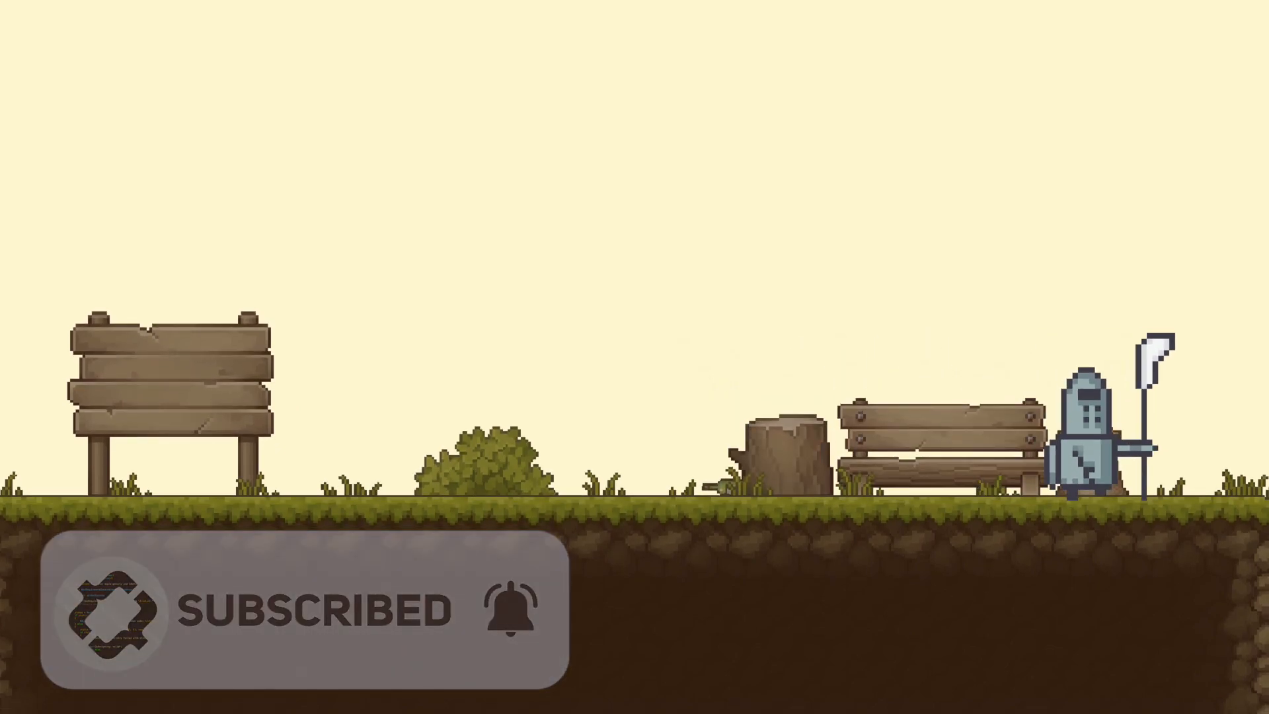